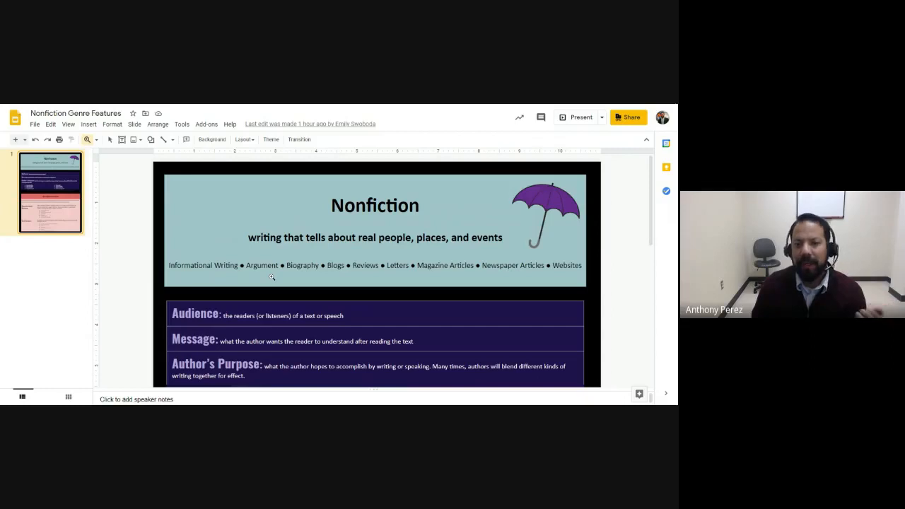
mouse_move(356, 274)
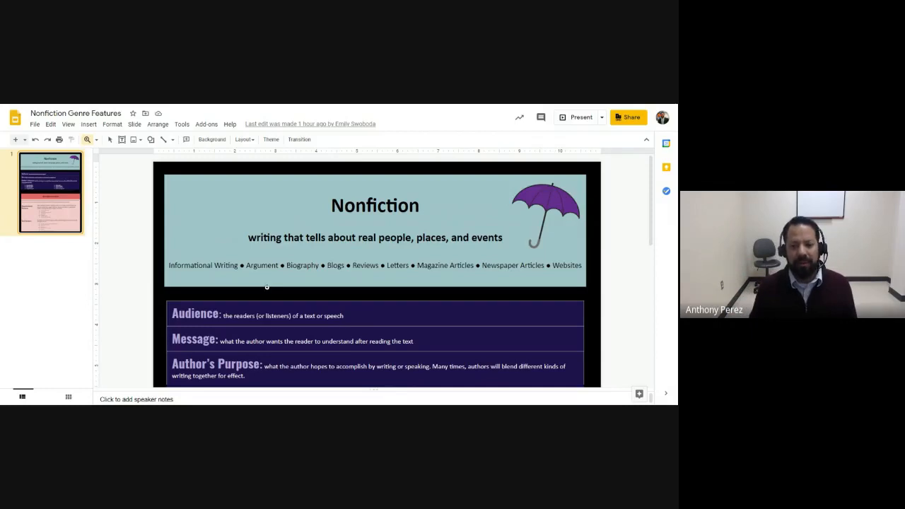
scroll("down", 3)
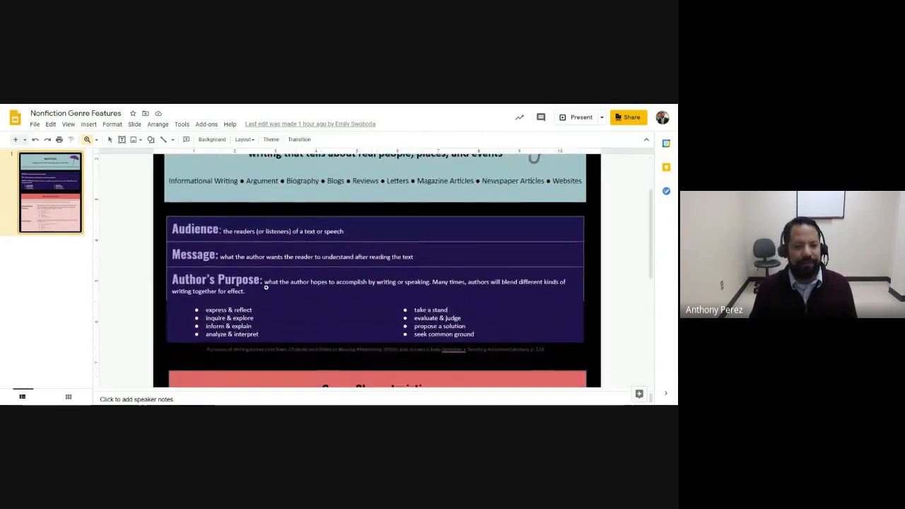
scroll("up", 3)
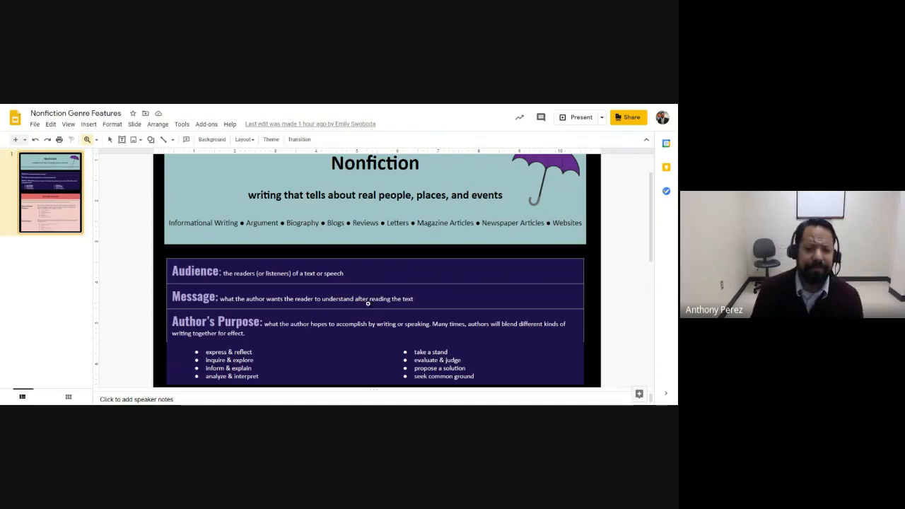
scroll("down", 3)
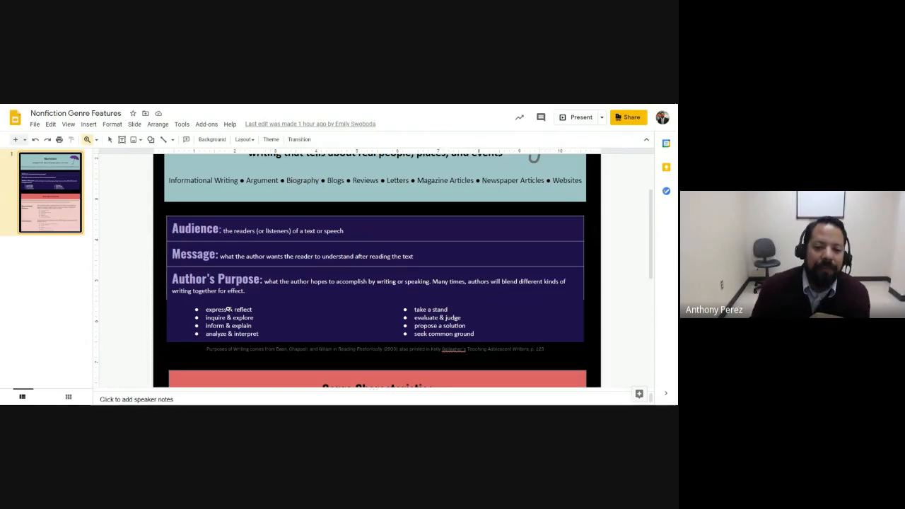
mouse_move(261, 314)
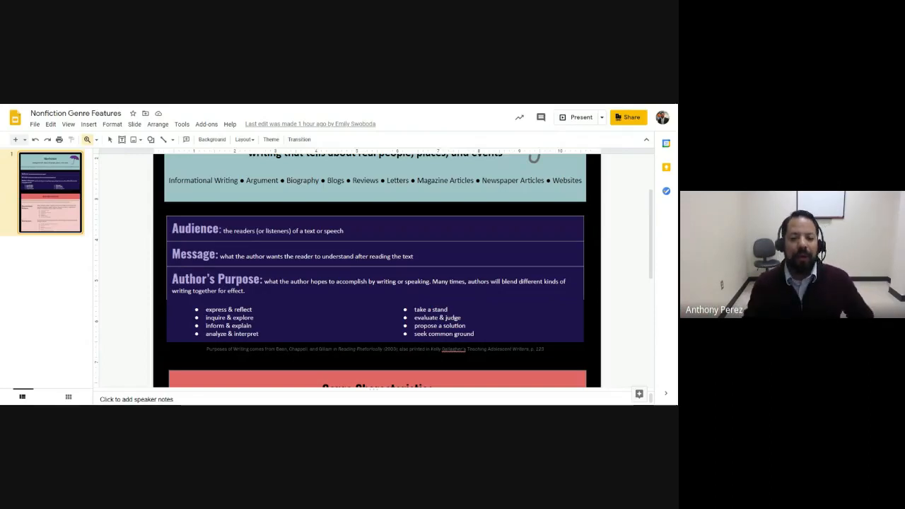
mouse_move(265, 313)
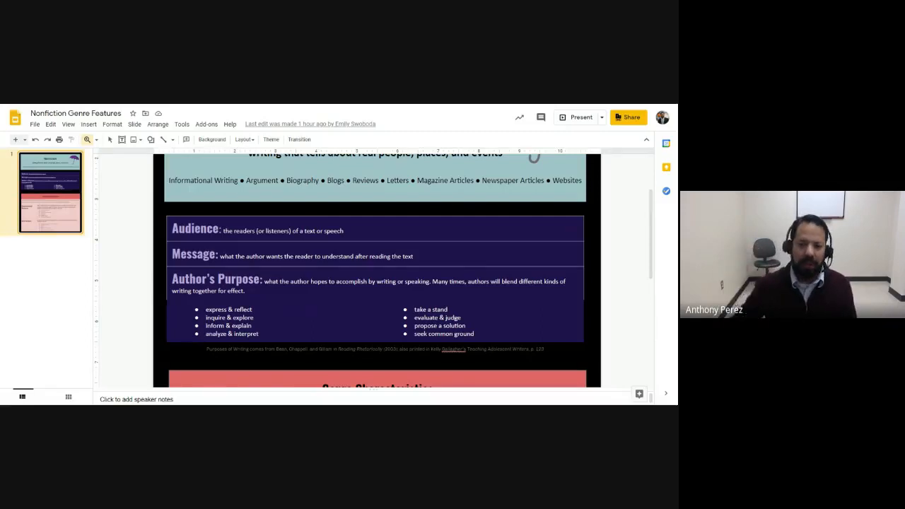
mouse_move(476, 319)
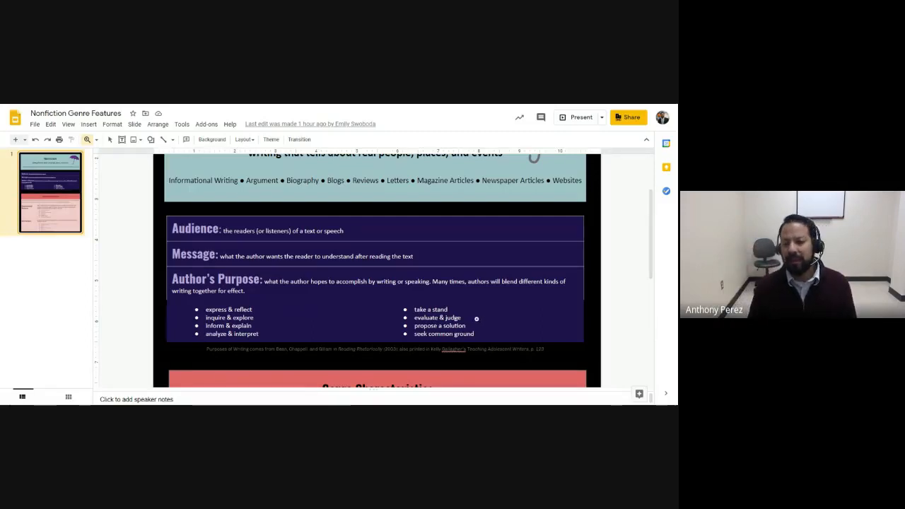
mouse_move(461, 312)
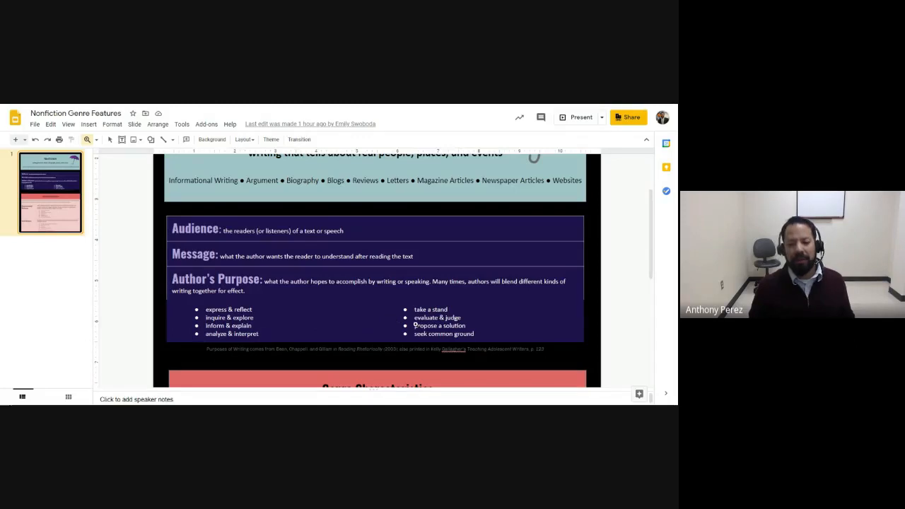
scroll("down", 3)
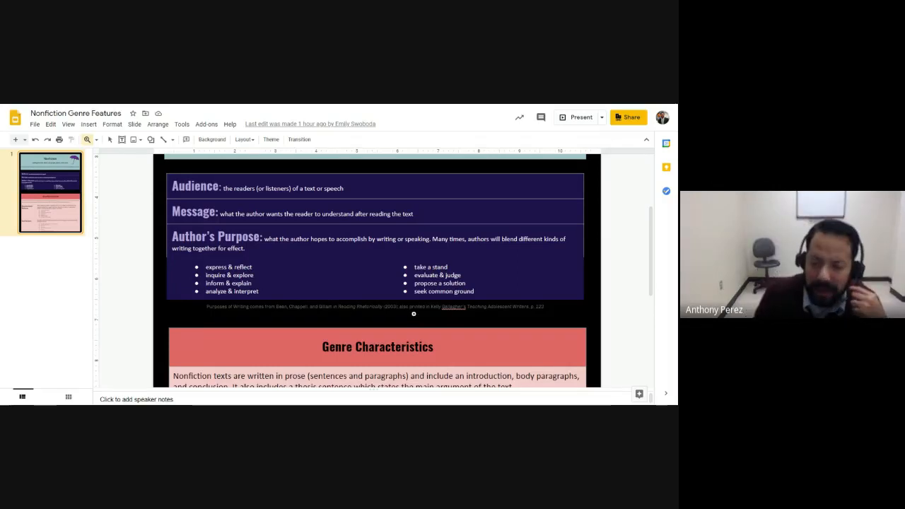
scroll("down", 3)
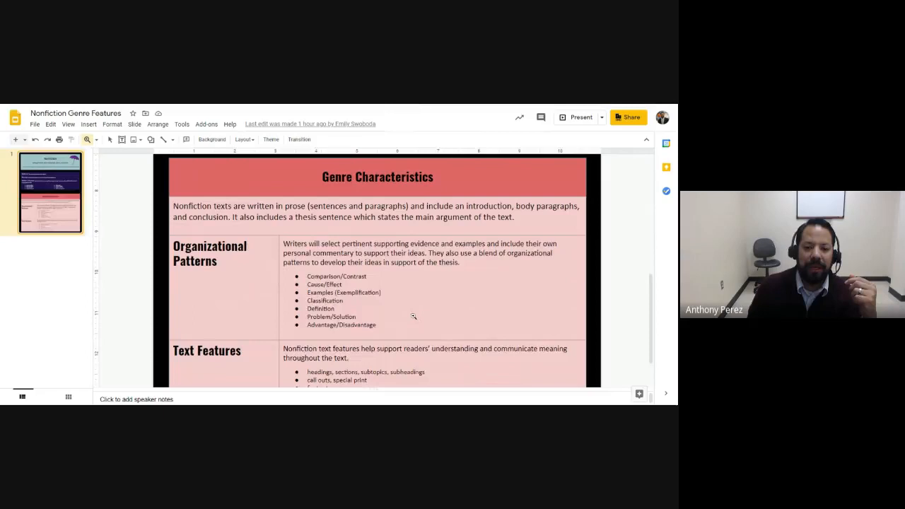
scroll("down", 3)
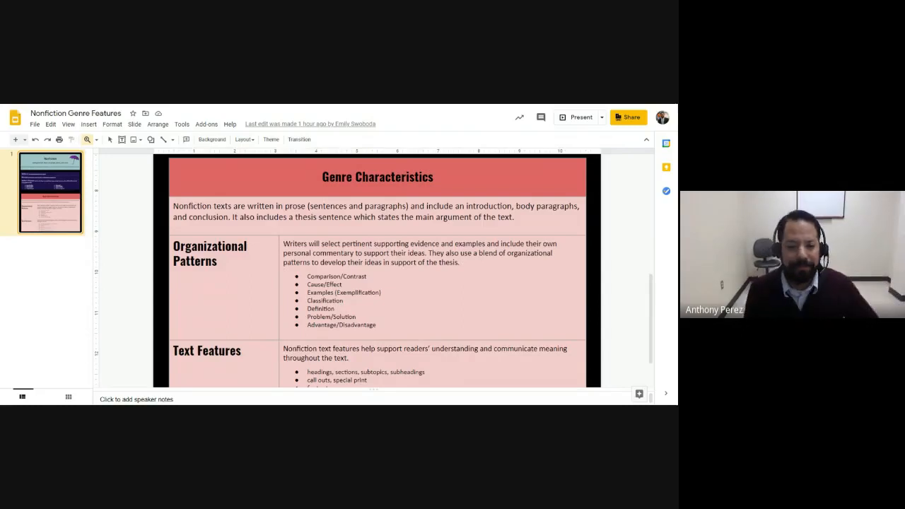
scroll("down", 3)
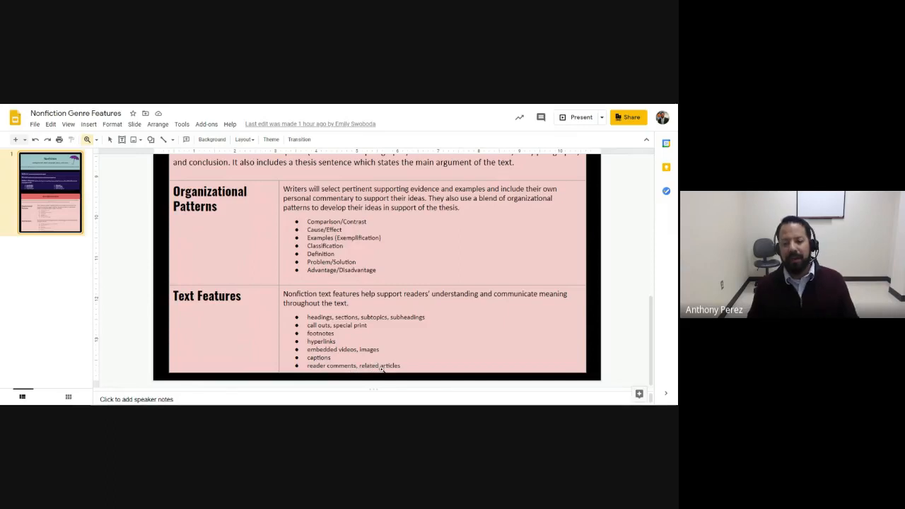
mouse_move(337, 364)
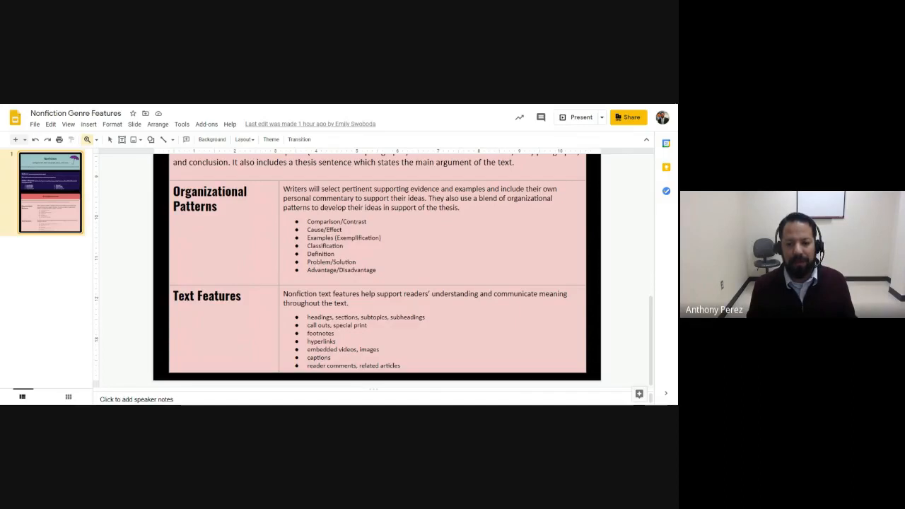
scroll("up", 3)
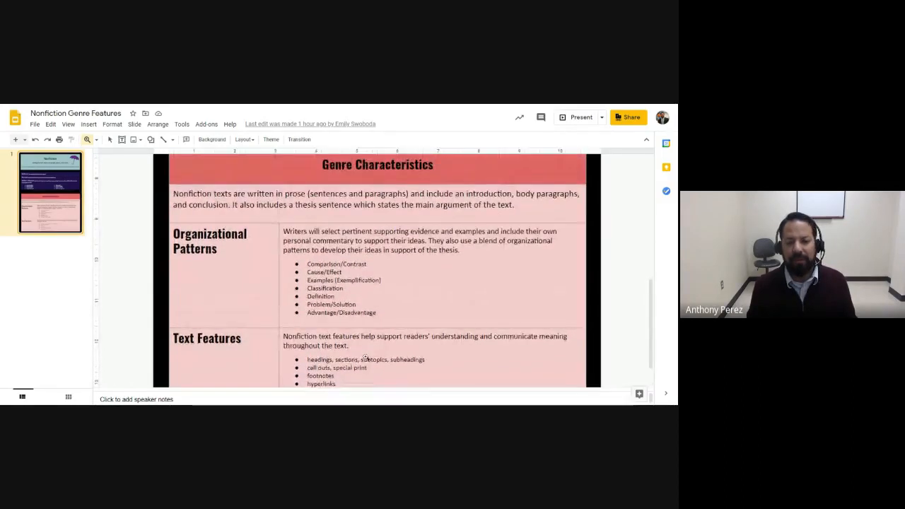
scroll("up", 3)
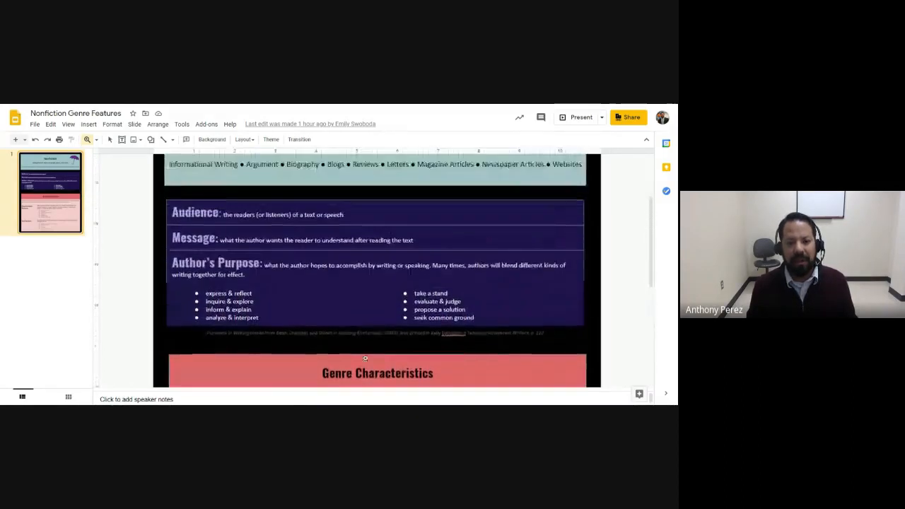
scroll("up", 3)
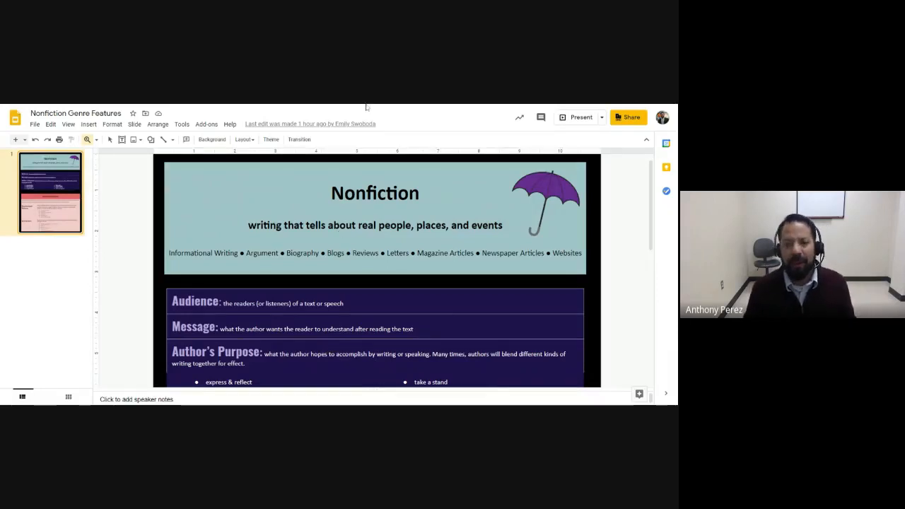
mouse_move(411, 123)
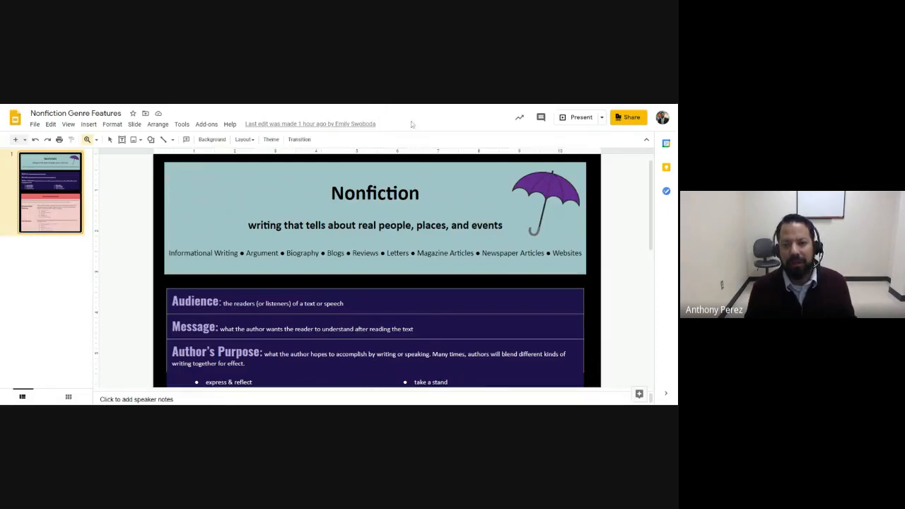
mouse_move(416, 108)
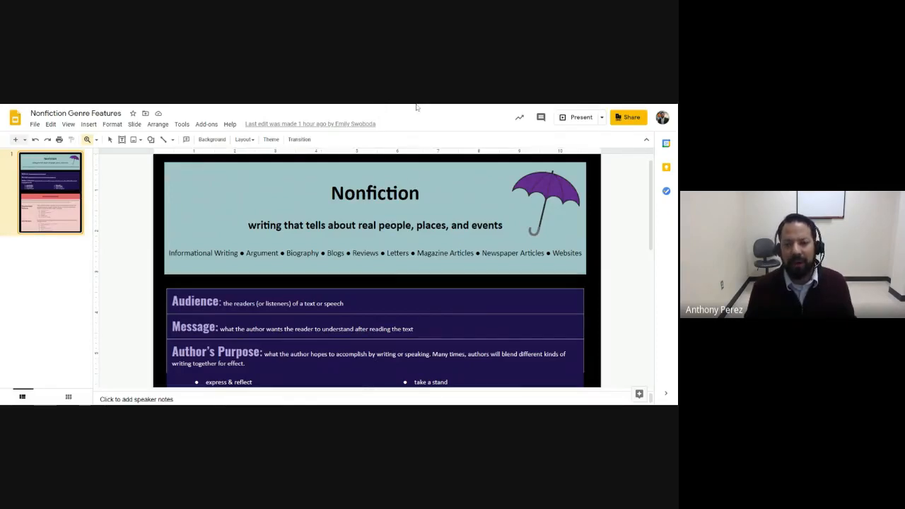